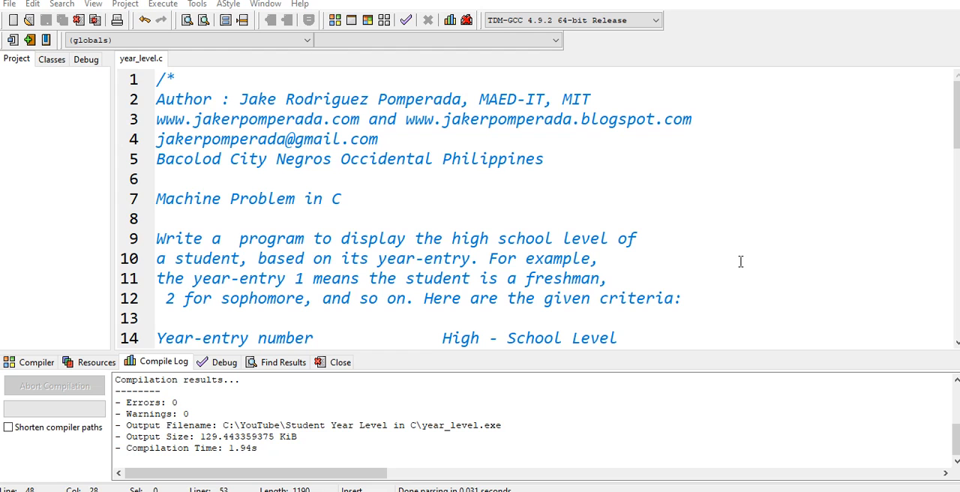
- Scroll through year_level.c reviewing the if–else chain for Freshmen, Sophomore and Junior
scroll(down, 3)
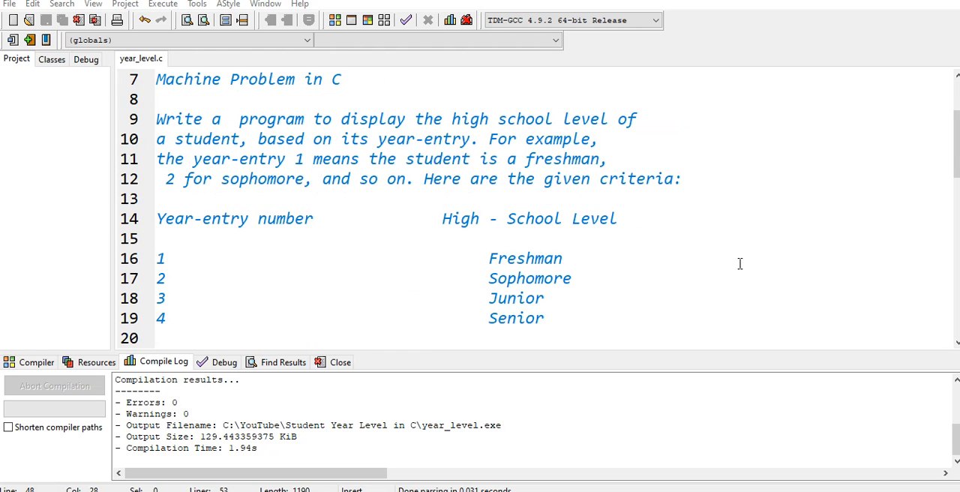
scroll(up, 3)
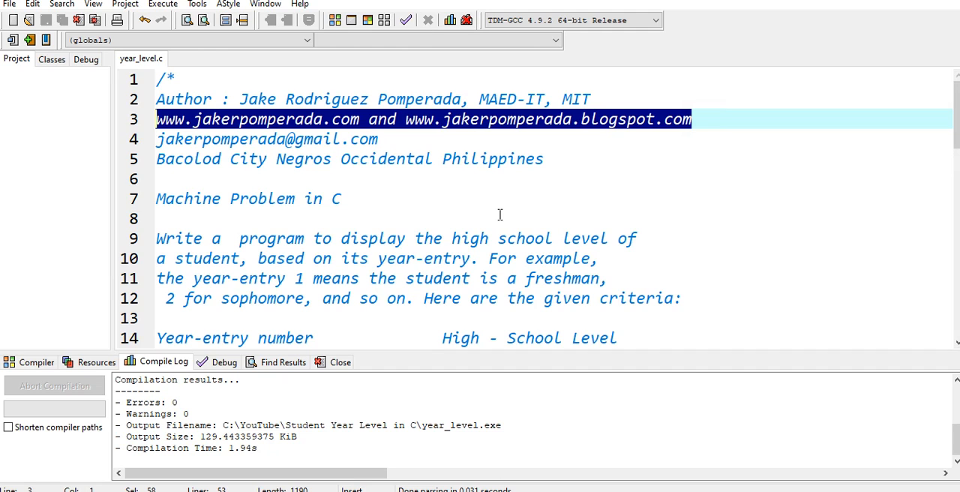
mouse_move(375, 225)
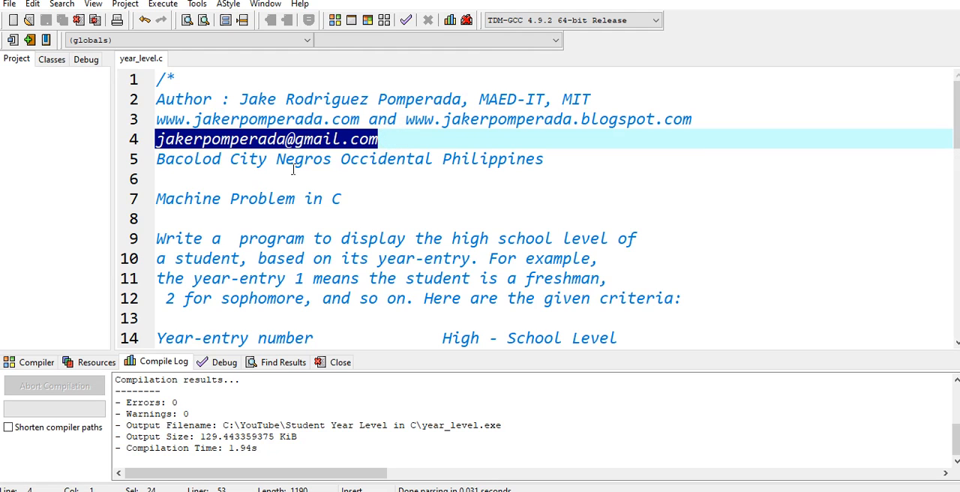
mouse_move(353, 198)
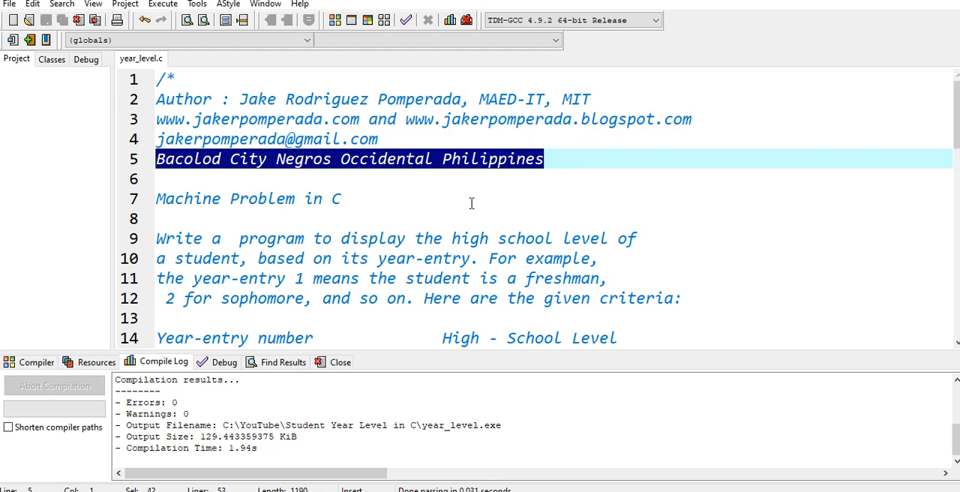
scroll(down, 3)
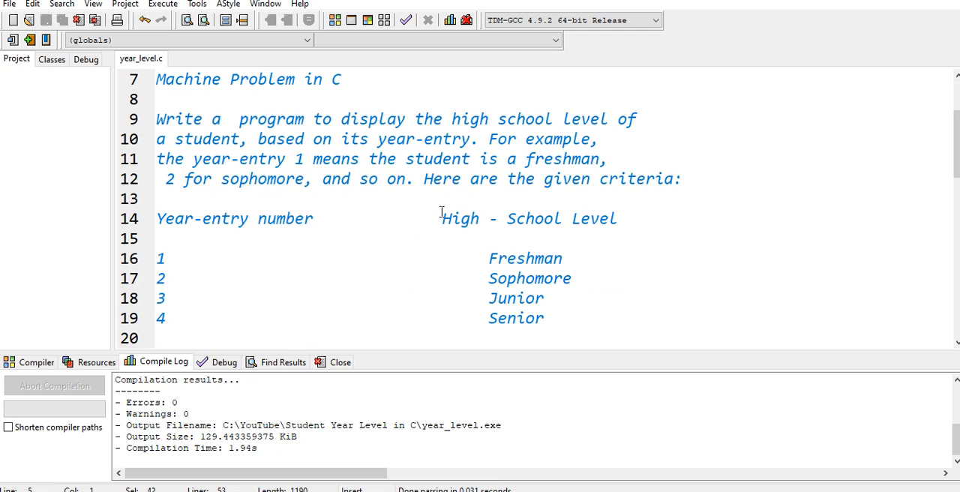
mouse_move(384, 193)
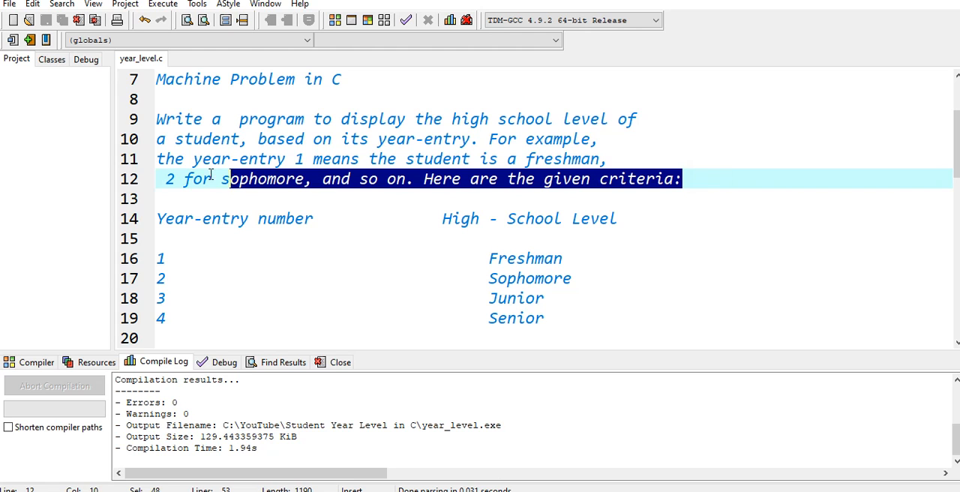
scroll(down, 3)
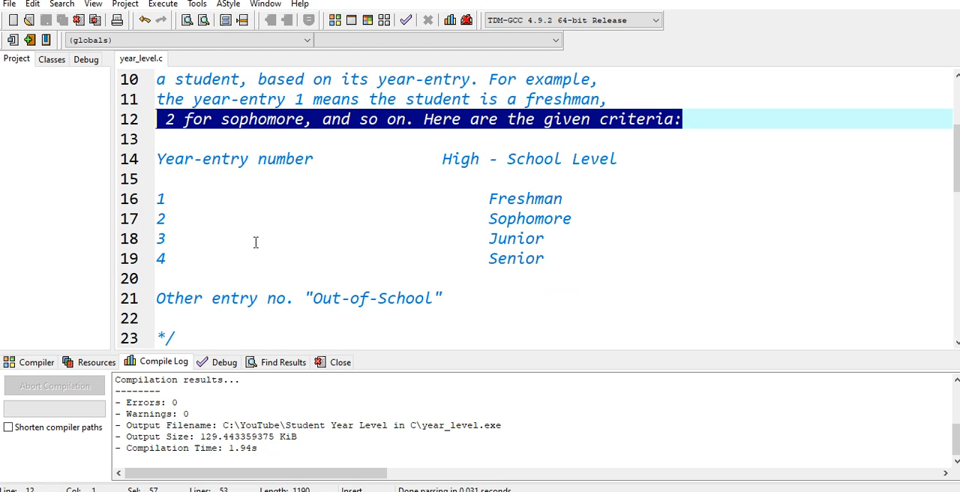
mouse_move(372, 169)
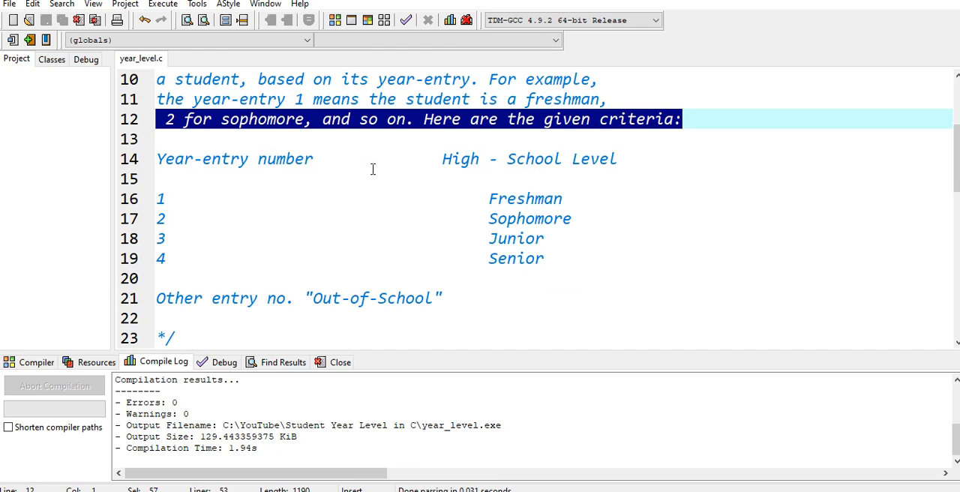
mouse_move(558, 209)
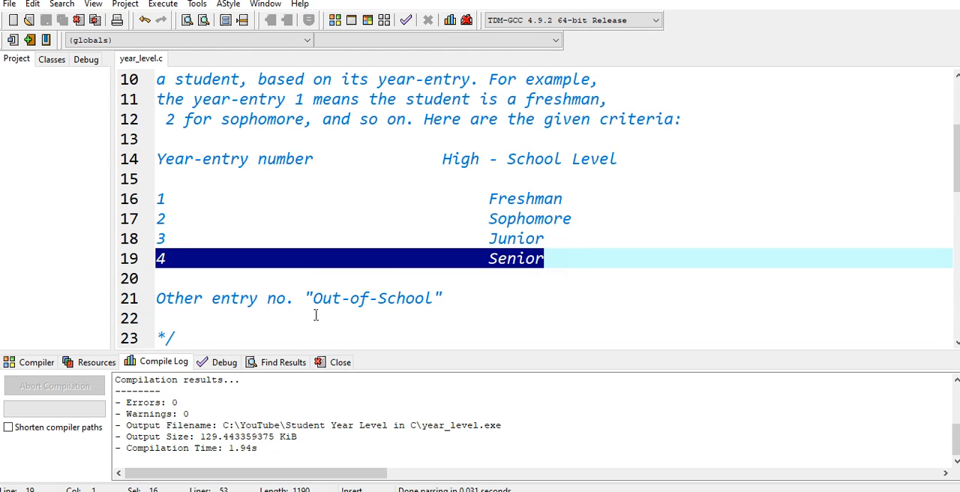
scroll(down, 3)
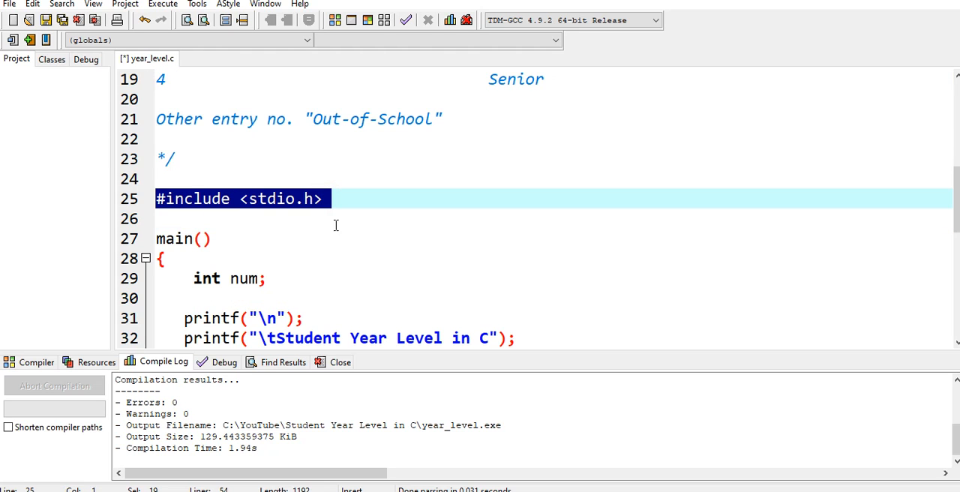
scroll(down, 3)
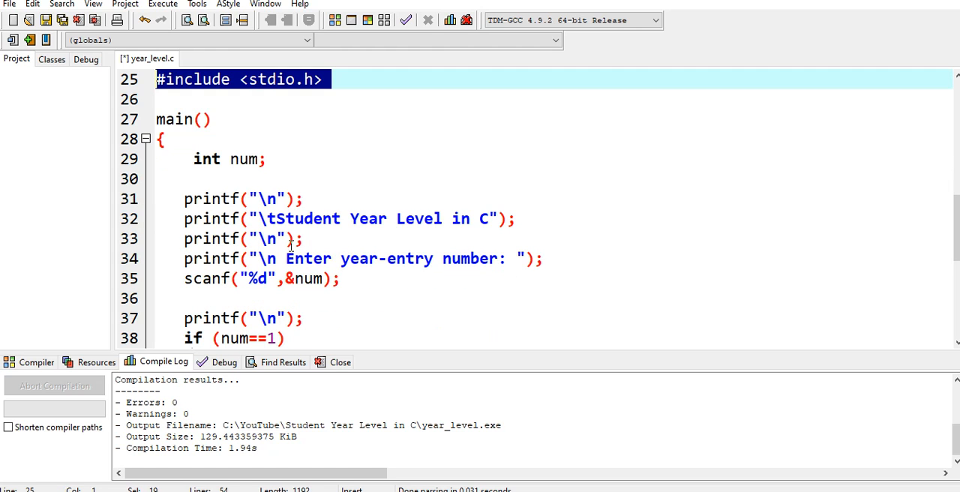
- Highlight the main() line and the int num declaration while explaining, then review the rest of the code
click(183, 120)
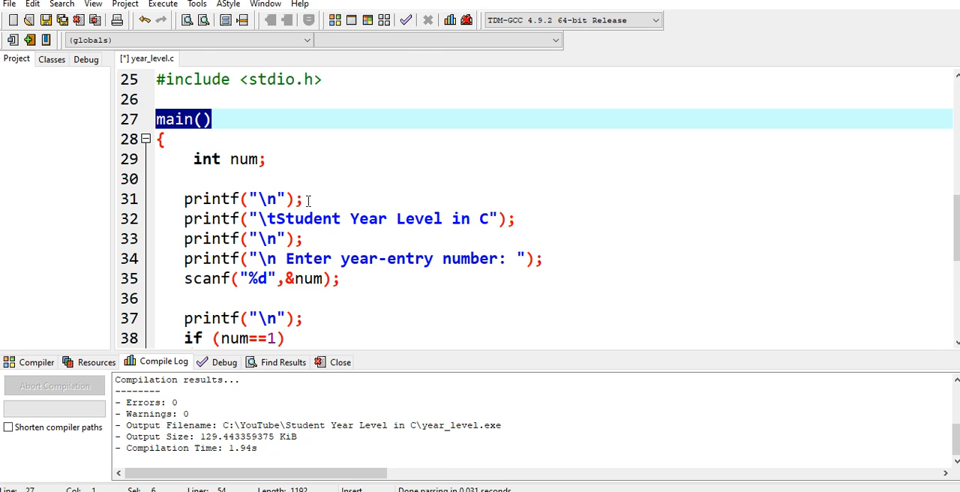
click(258, 238)
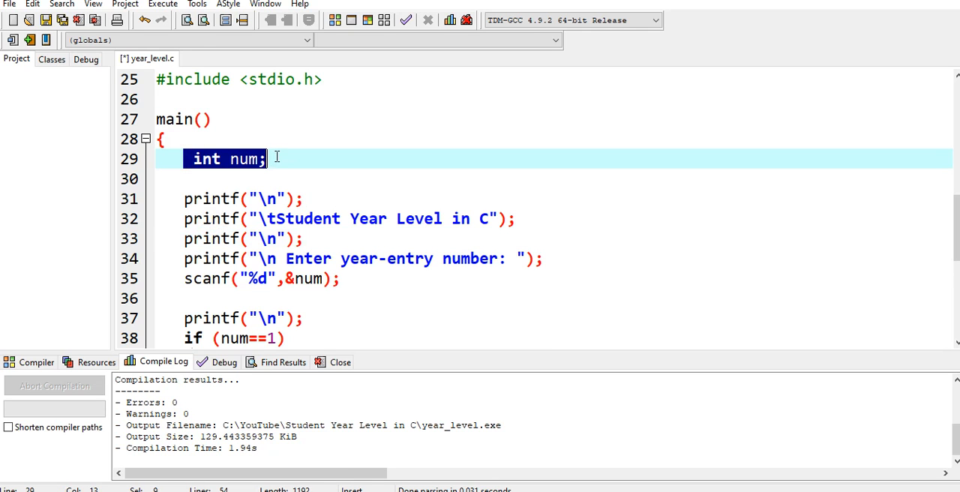
mouse_move(325, 186)
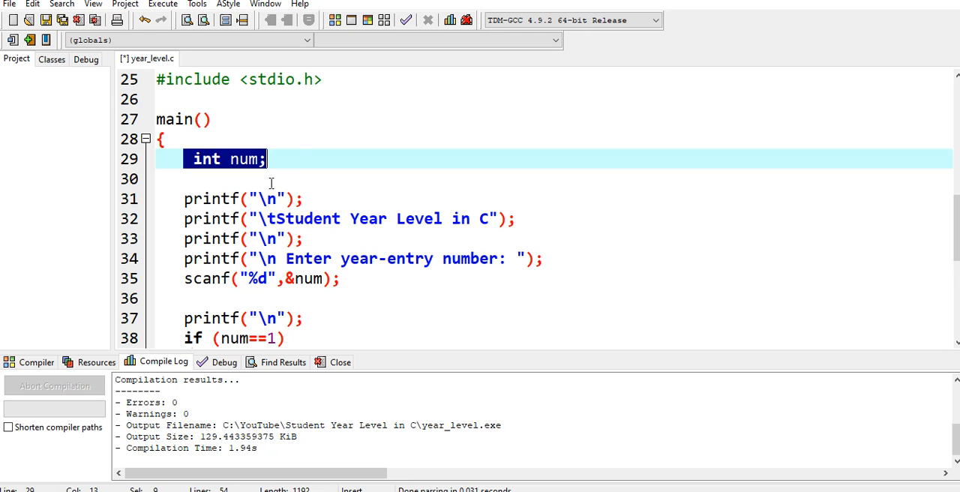
scroll(down, 3)
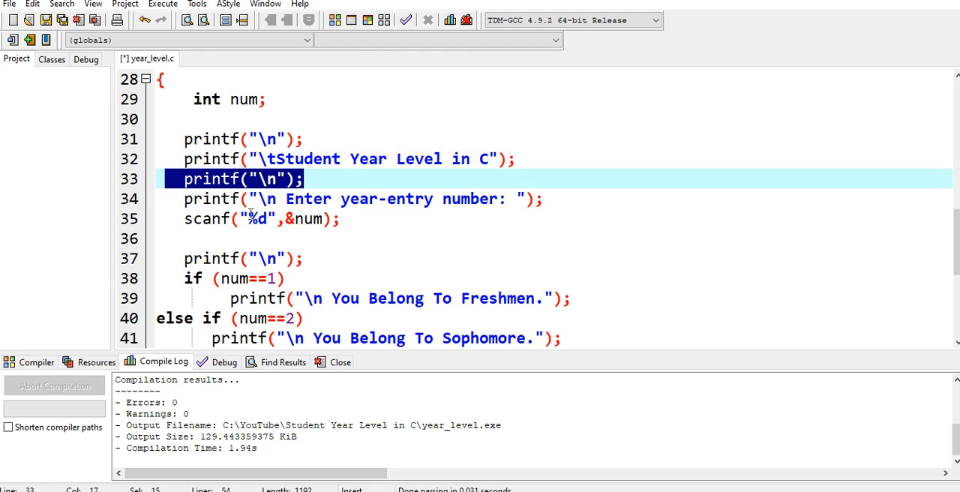
click(277, 198)
text(t)
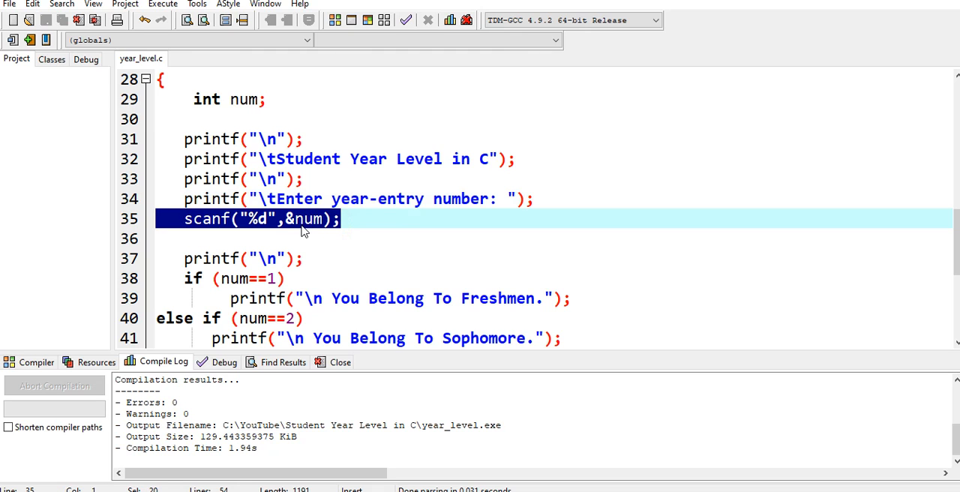
scroll(down, 3)
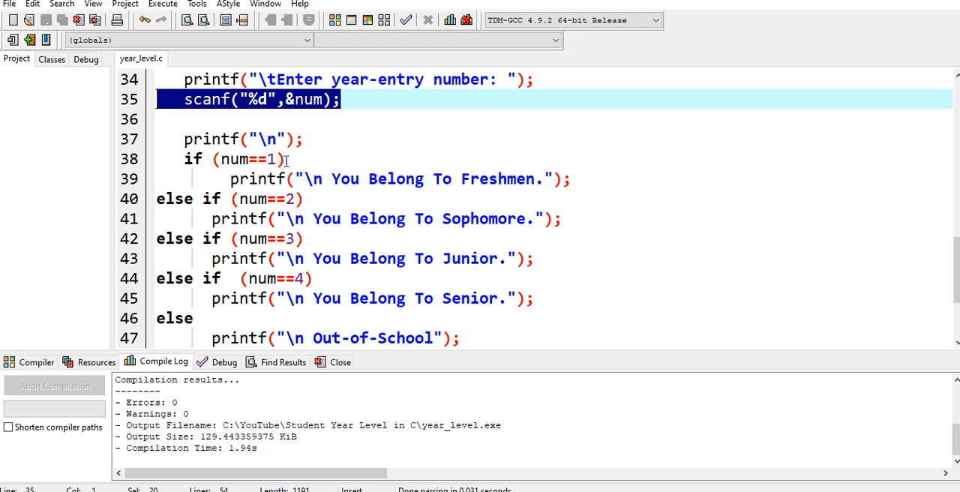
mouse_move(318, 192)
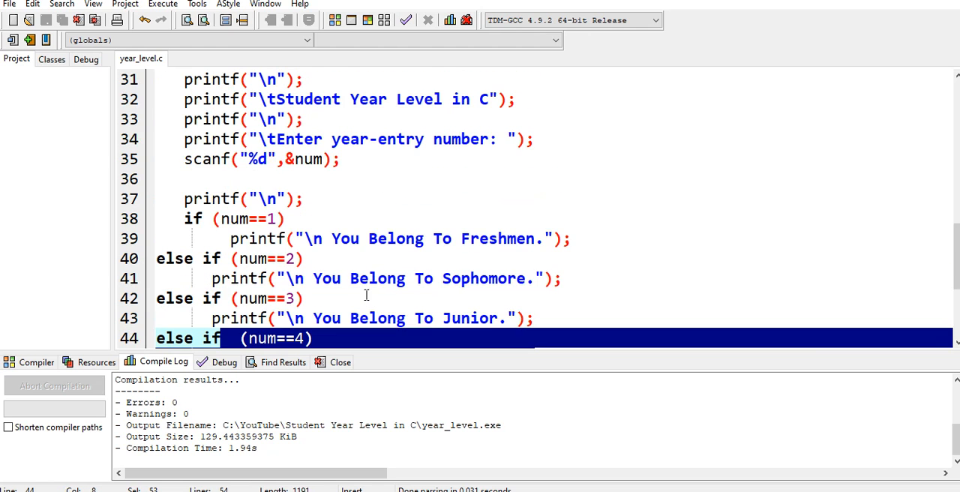
scroll(down, 3)
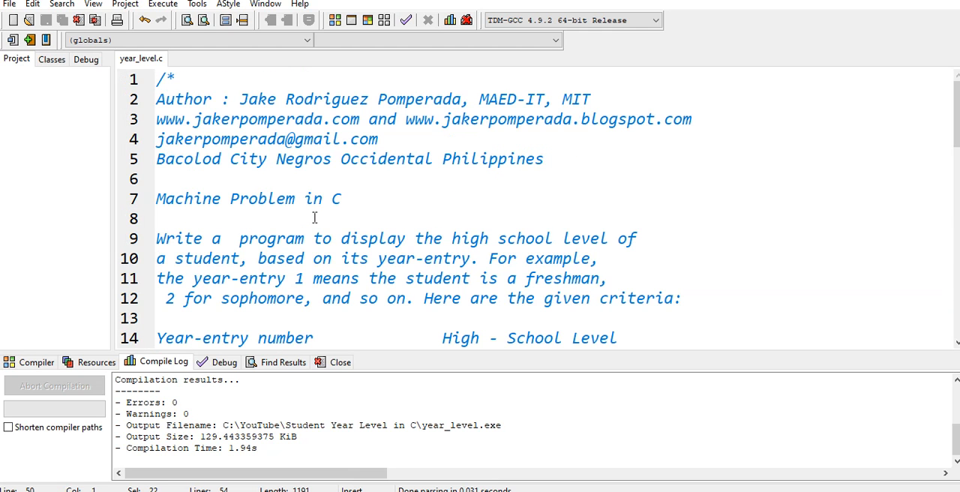
- Add another \n to the blank-line printf on line 33 so it outputs an extra newline
scroll(down, 3)
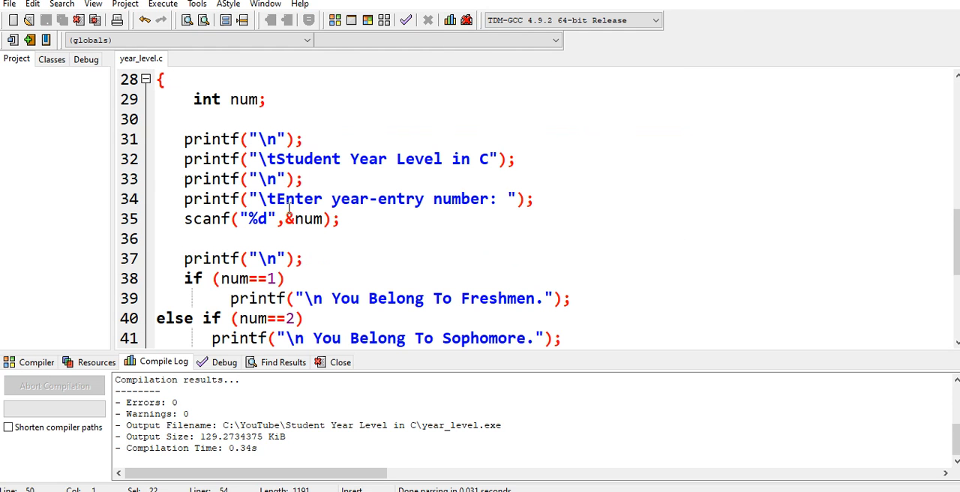
click(277, 178)
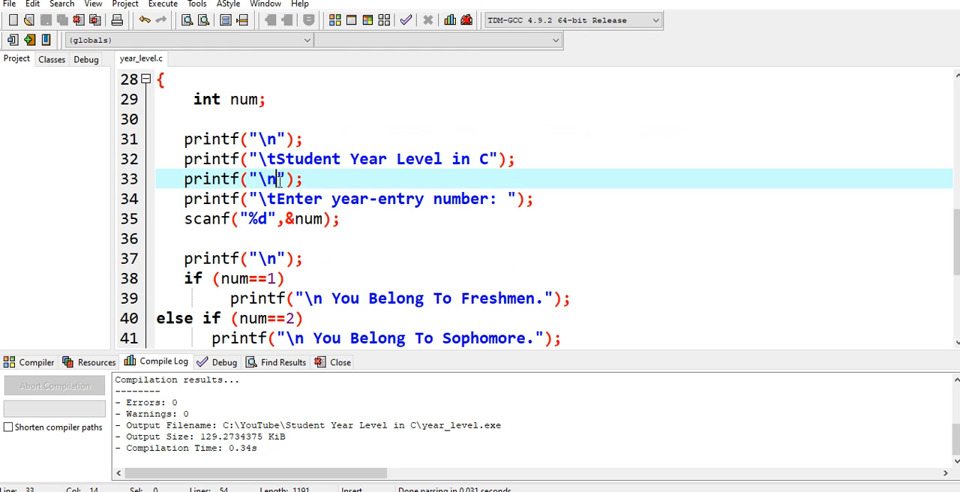
text(\n)
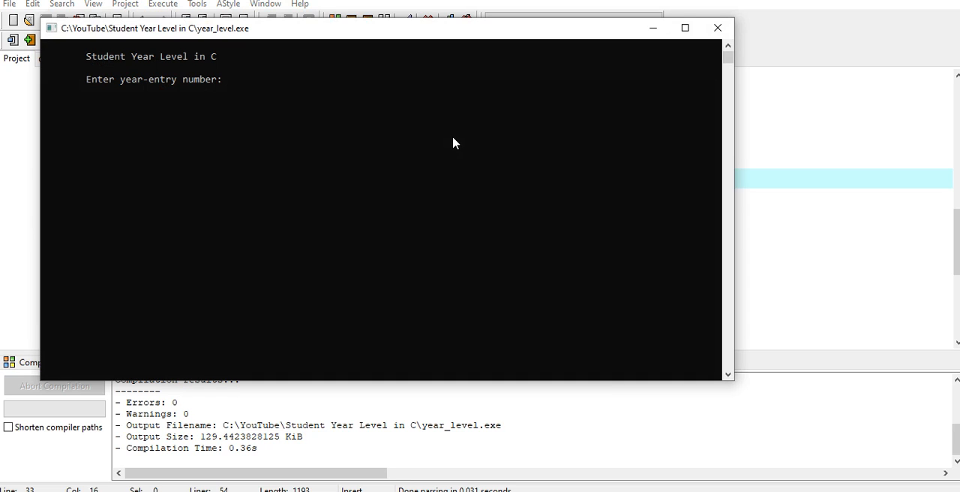
- Enter 1 at the running program's year-entry prompt
text(1)
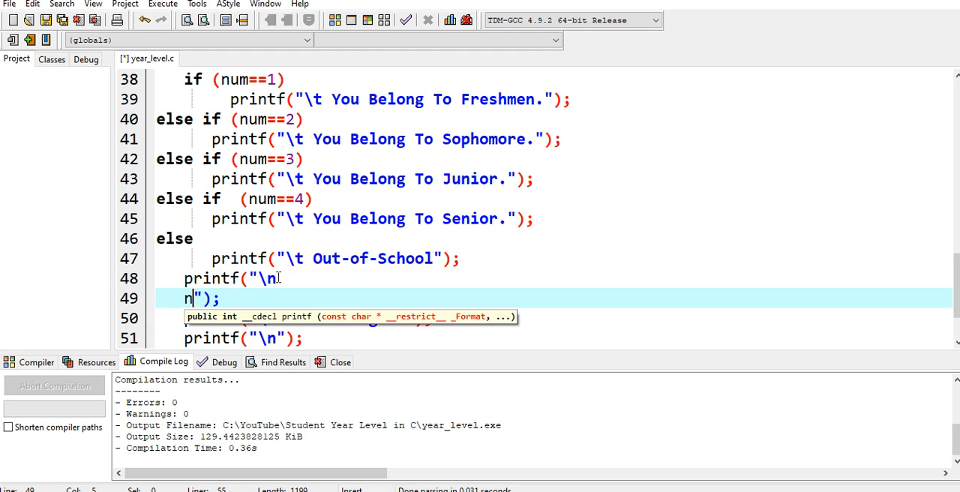
- Rejoin the accidentally split printf string with Backspace
key(BackSpace)
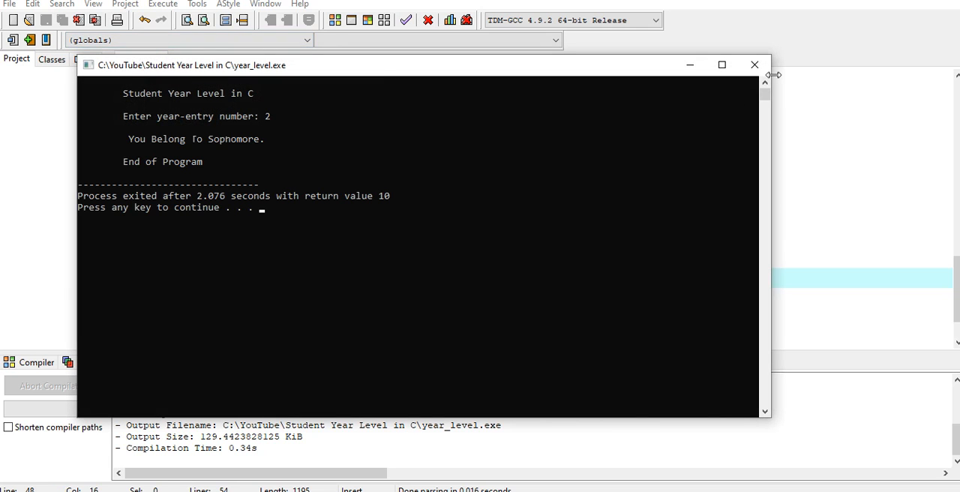
- Compile & Run the program and enter 3 at the year-entry prompt
click(162, 5)
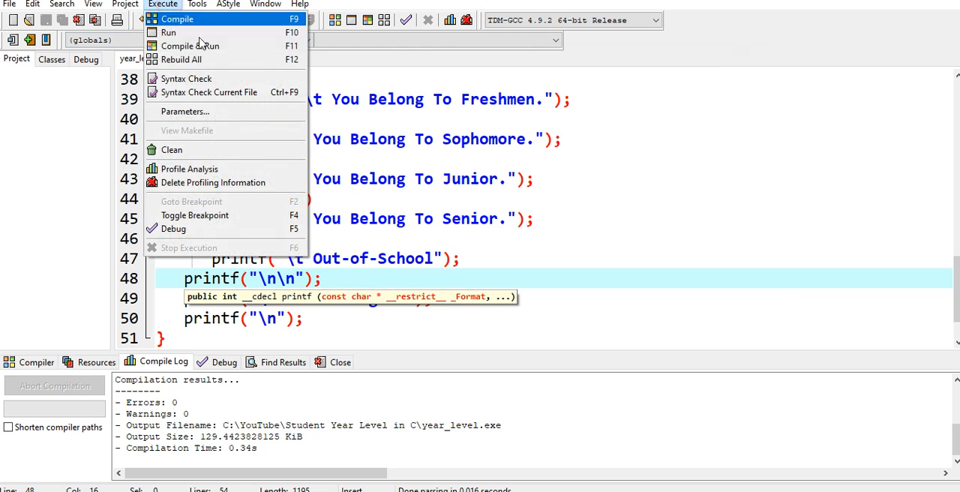
click(168, 33)
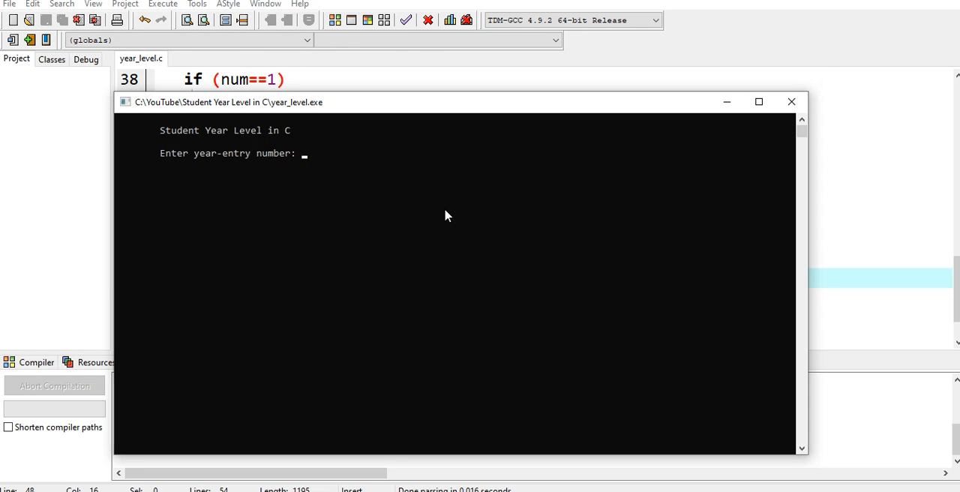
text(3)
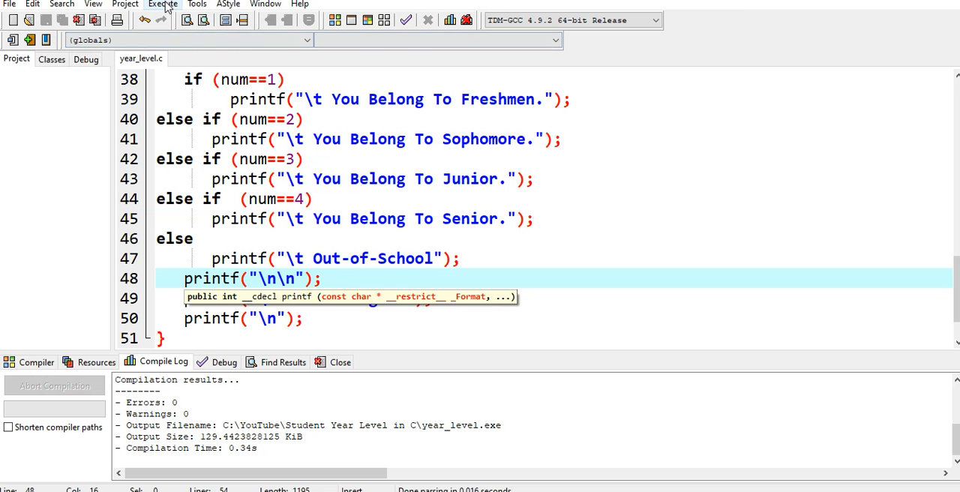
- Compile & Run again for entry 7 reporting Out-of-School, then close the console window
click(162, 4)
text(7)
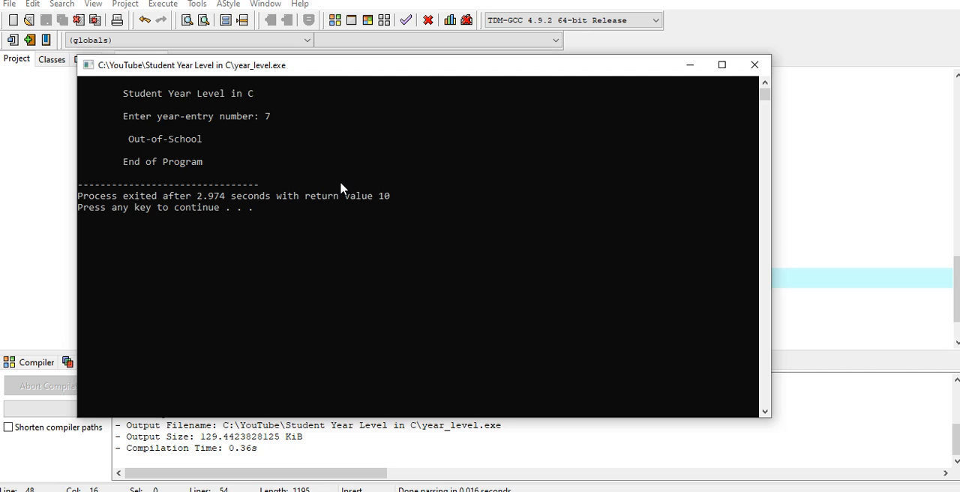
mouse_move(754, 66)
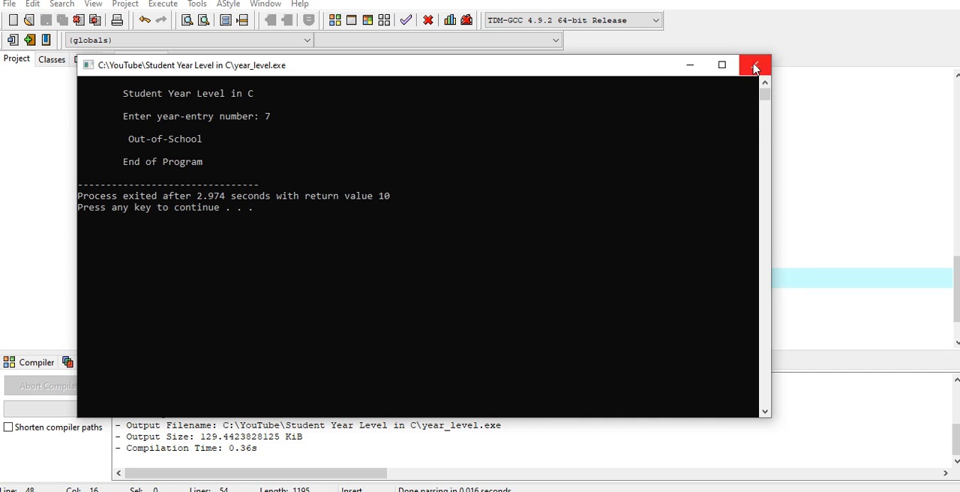
click(754, 65)
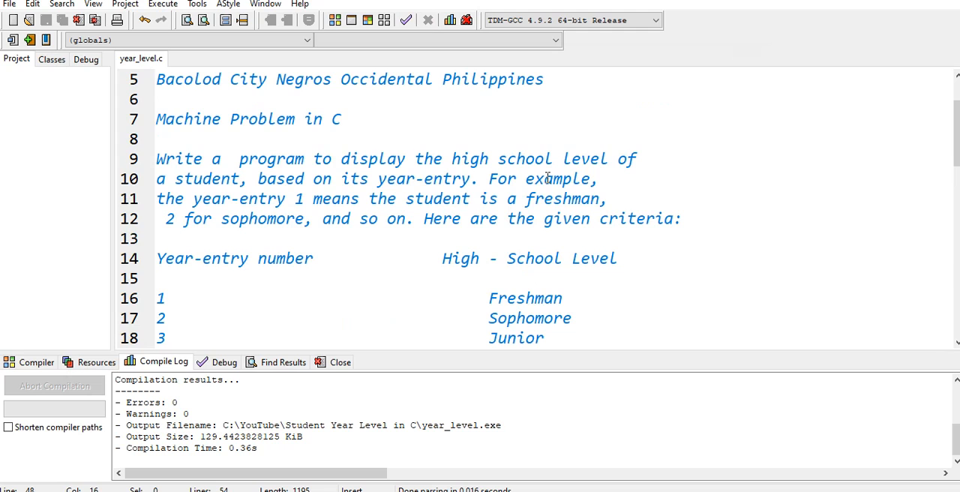
scroll(down, 3)
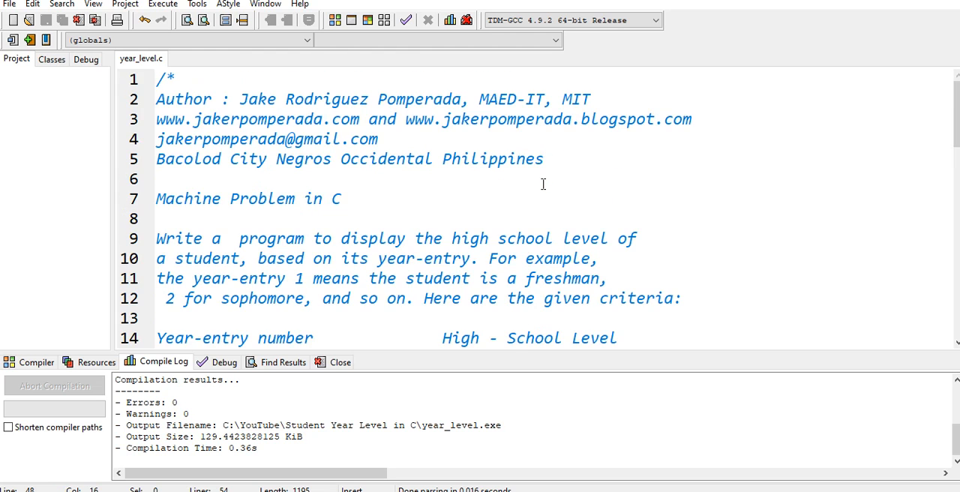
scroll(down, 3)
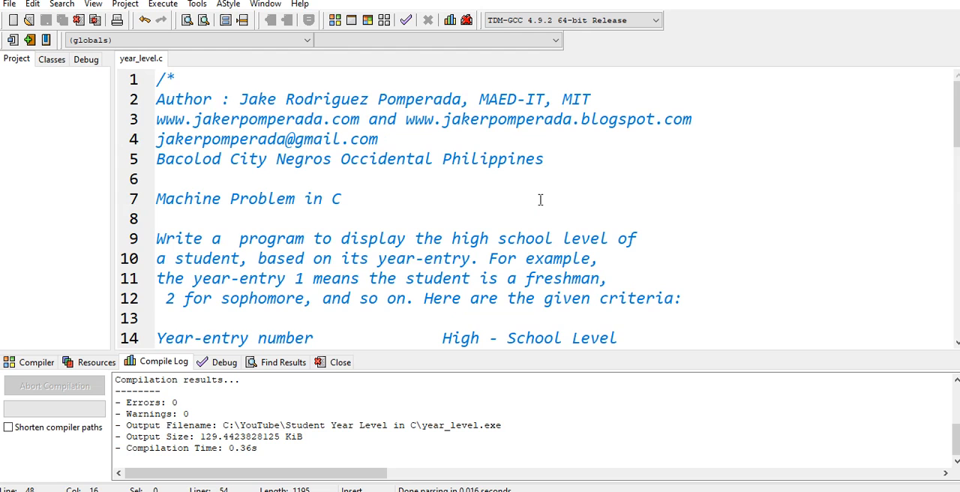
scroll(down, 3)
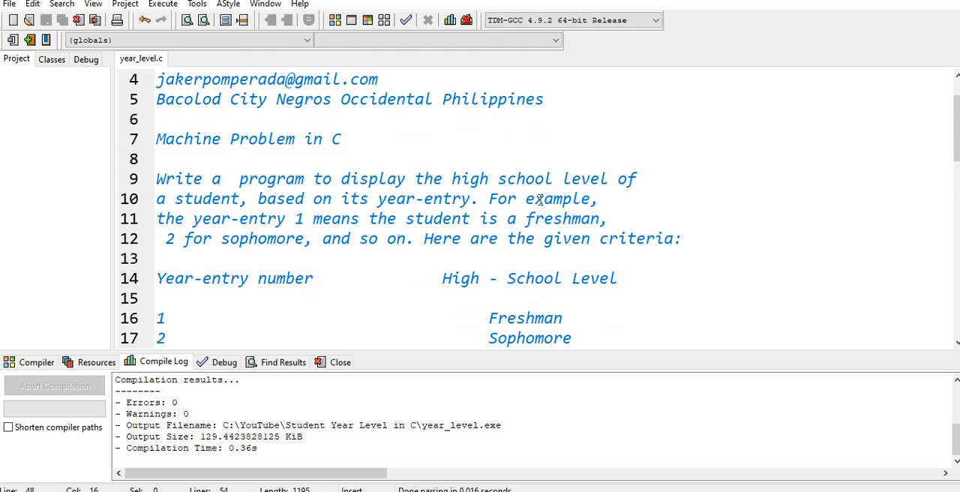
mouse_move(876, 106)
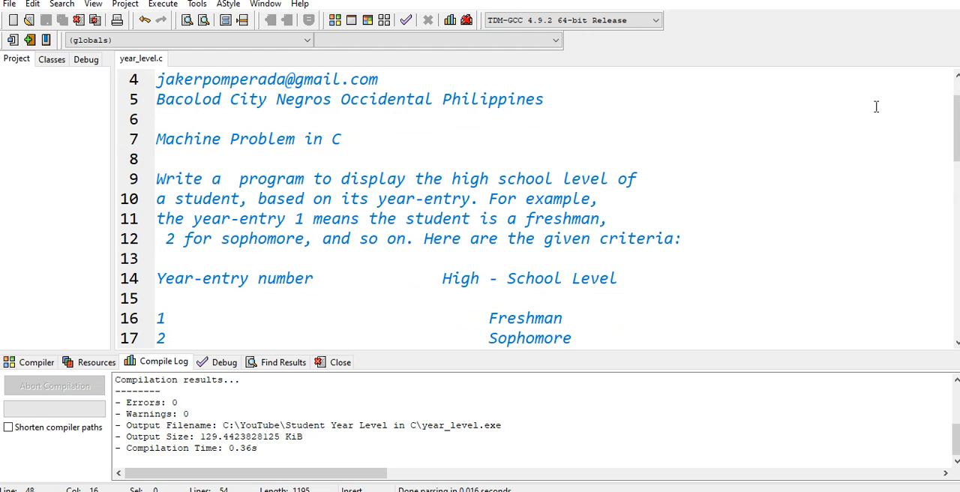